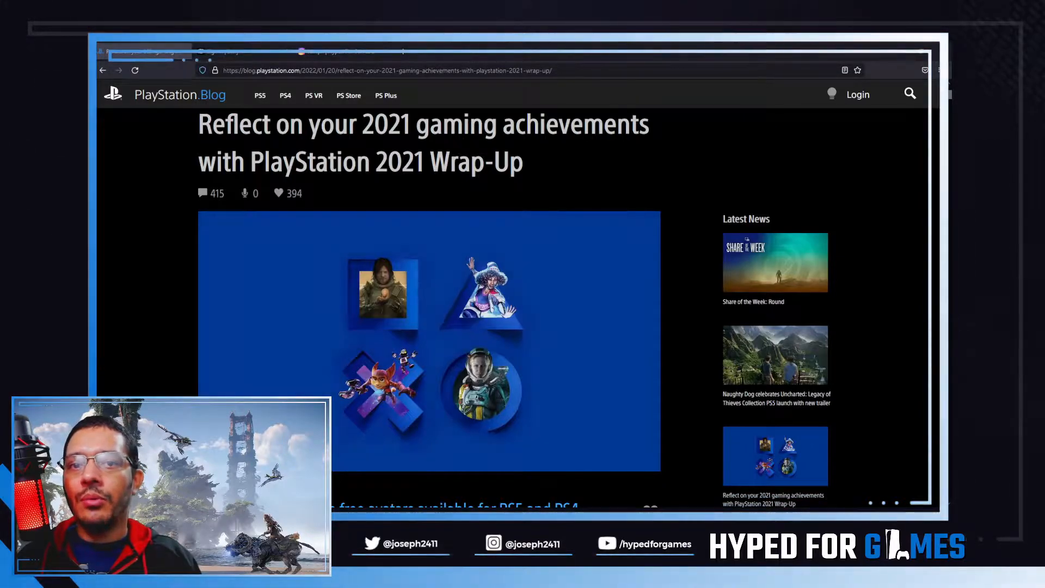
Scroll the Wrap-Up article to the sample stats card with 205 hours and trophy cabinet
scroll("down", 3)
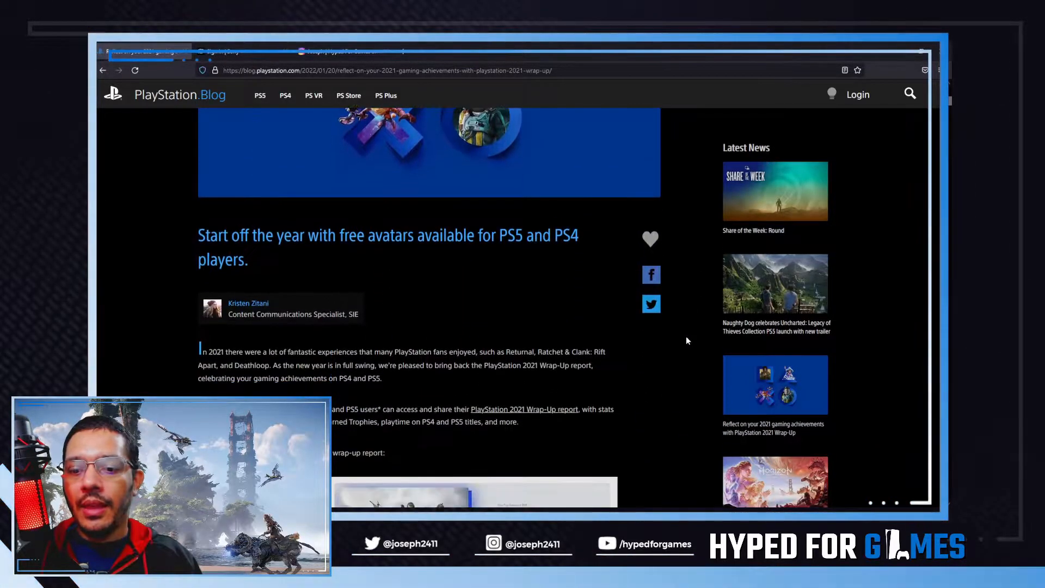
scroll("down", 3)
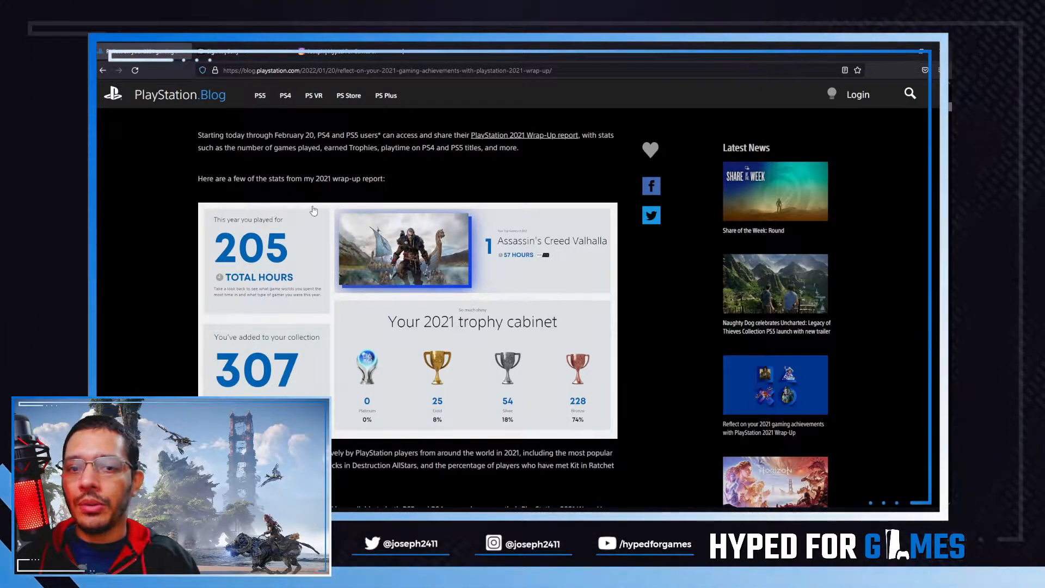
mouse_move(272, 329)
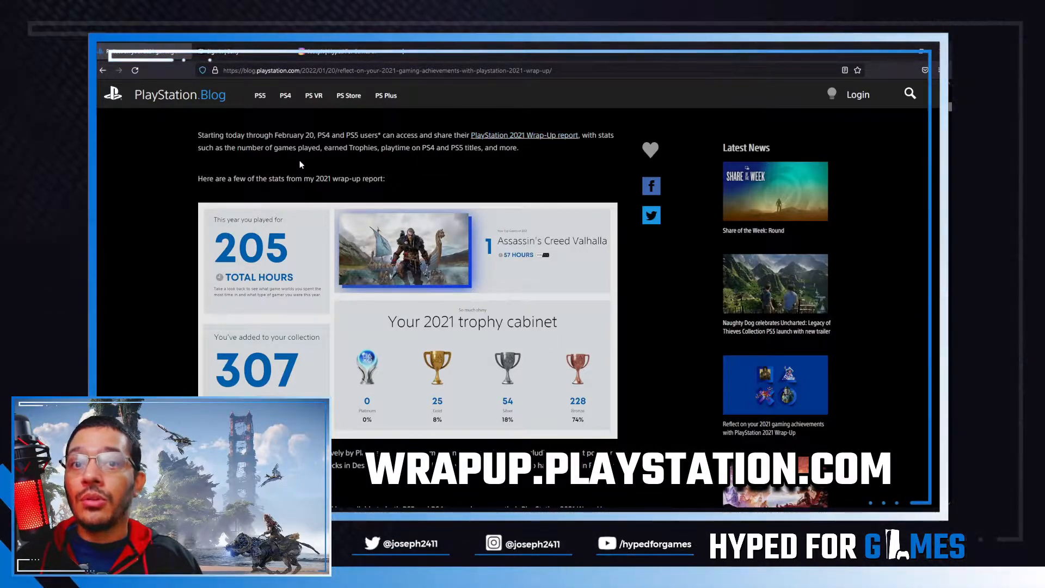
left_click_drag(273, 134, 345, 134)
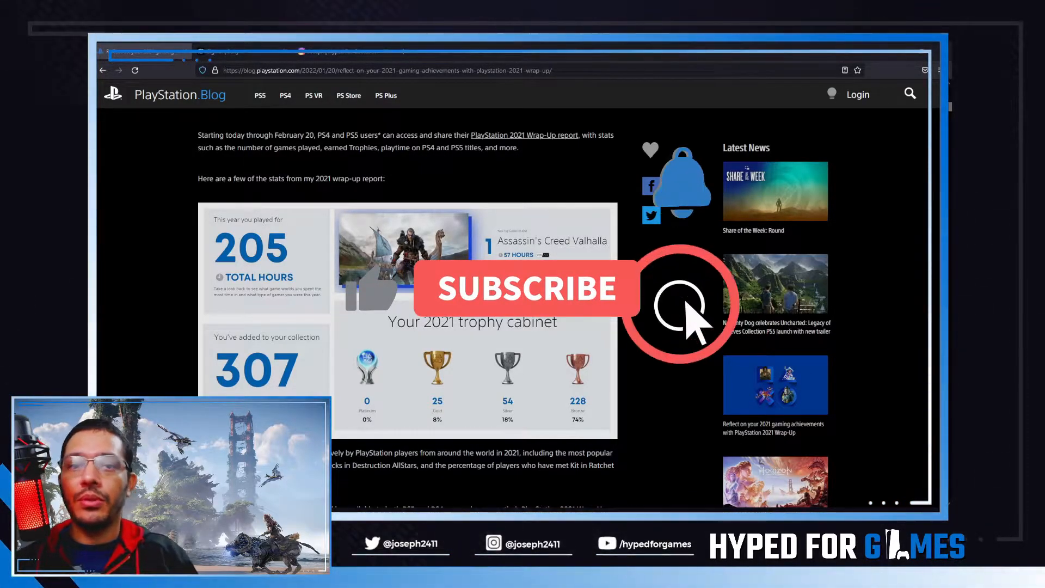
left_click(680, 306)
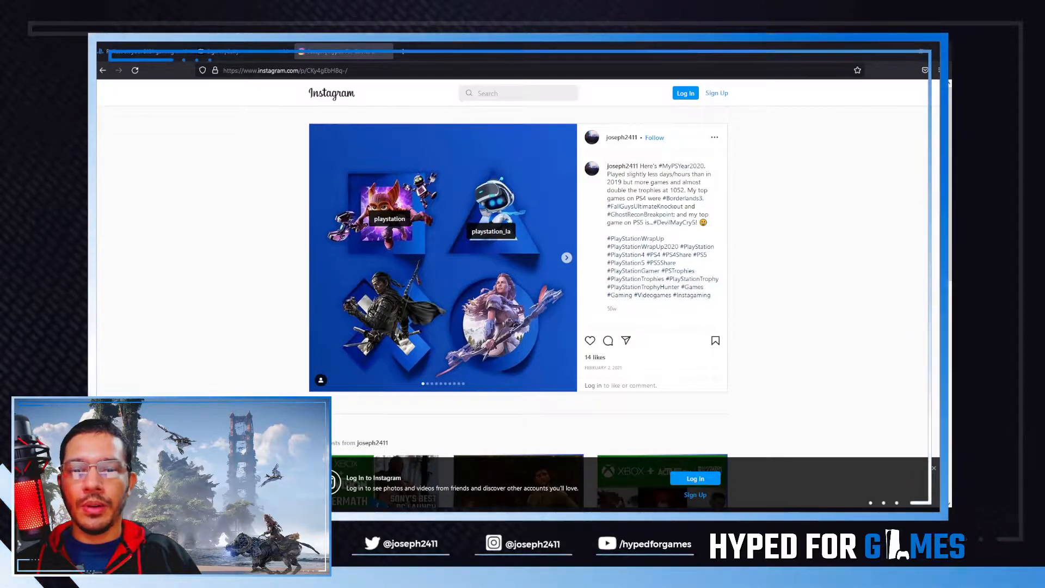
Page through the 2020 slides: games played, genre, hours, days, trophies, grades and PS5 stats
left_click(566, 258)
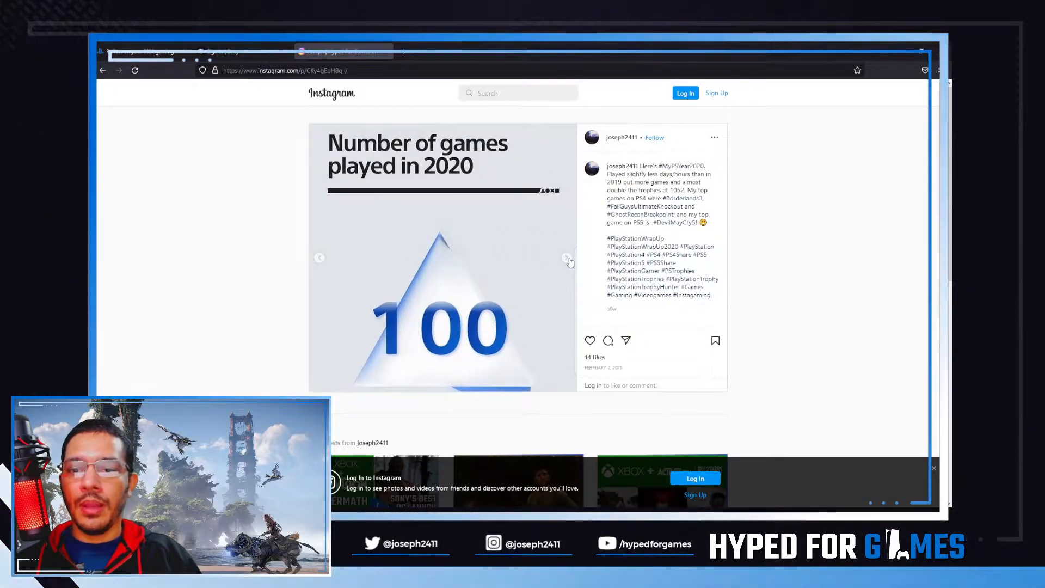
left_click(568, 258)
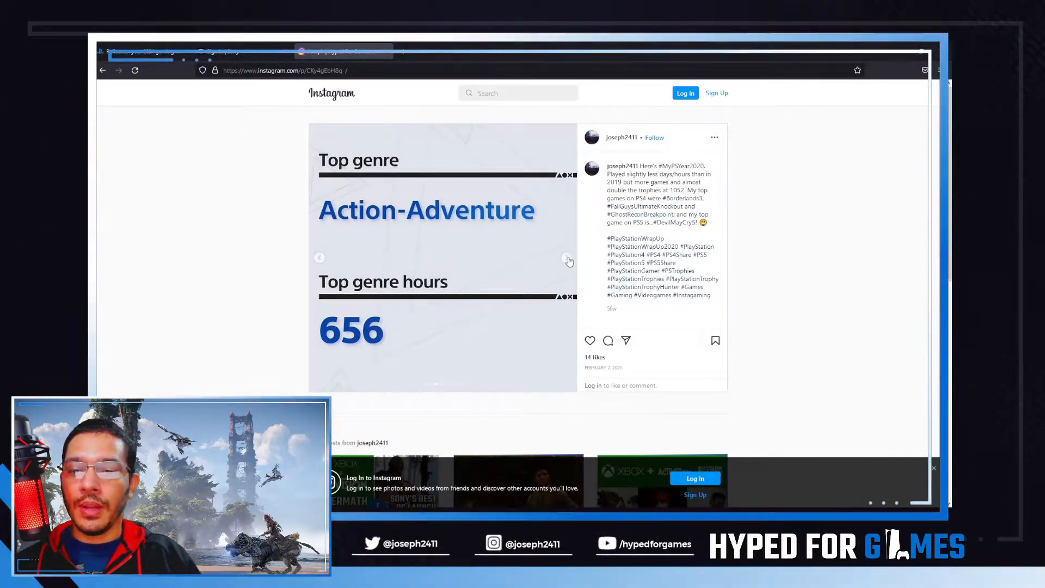
left_click(567, 257)
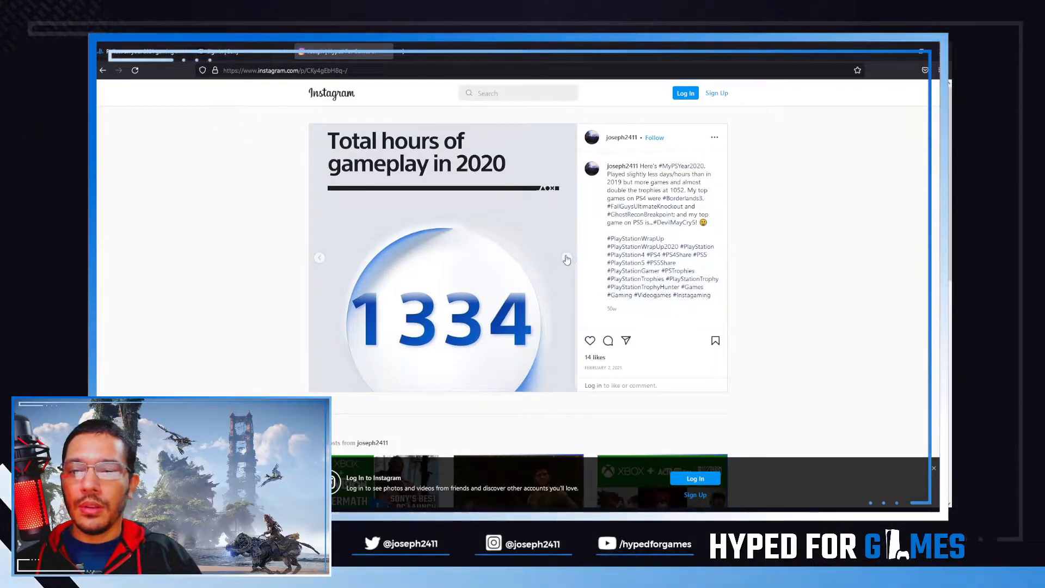
left_click(567, 259)
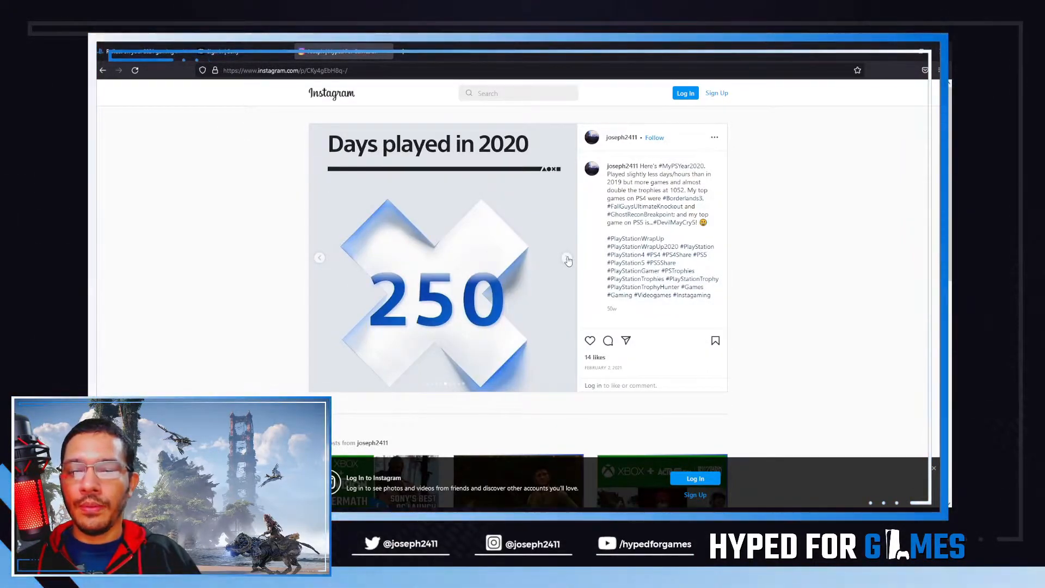
left_click(567, 258)
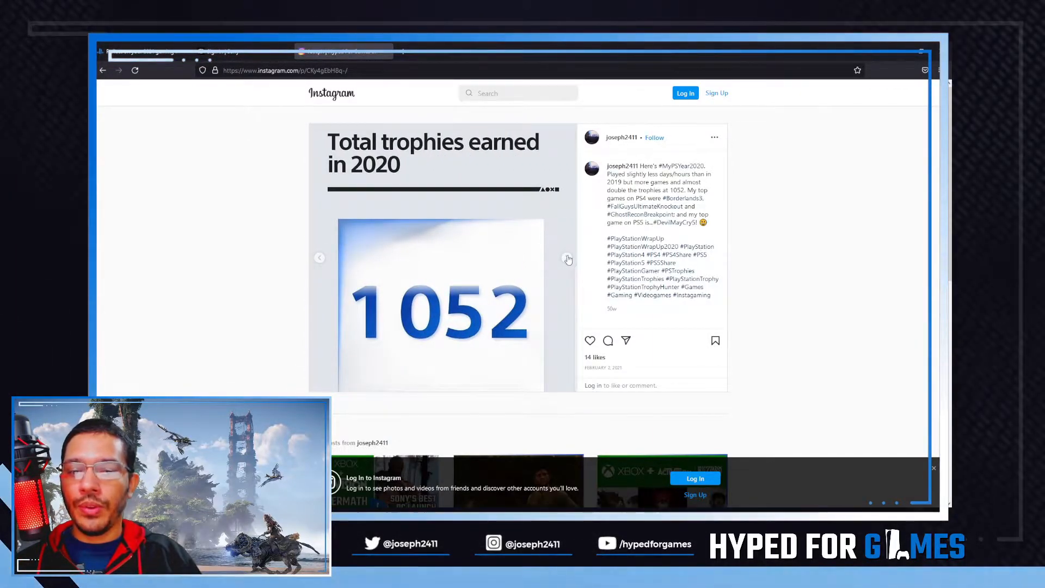
left_click(567, 259)
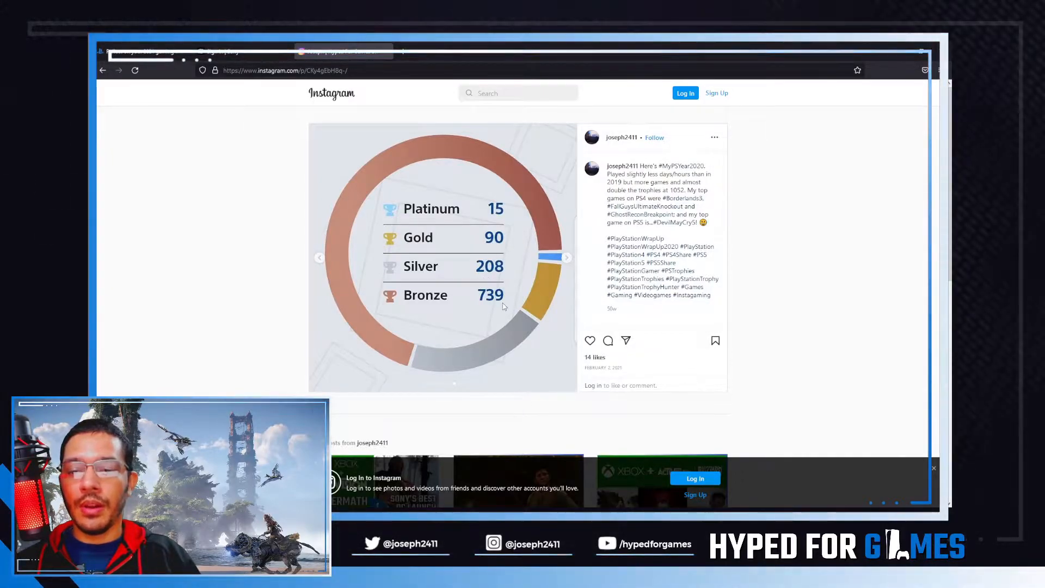
left_click(566, 258)
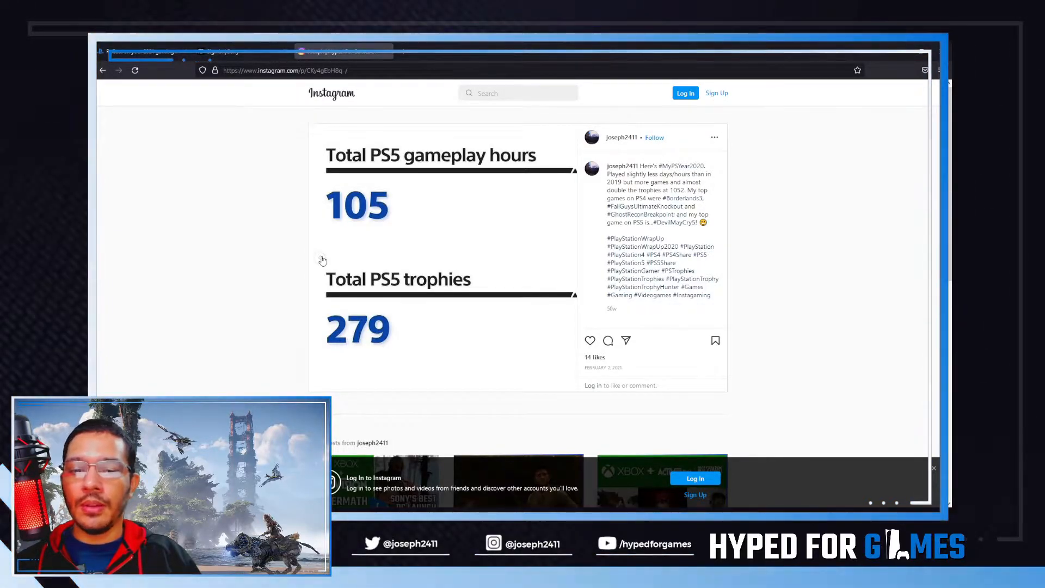
left_click(567, 258)
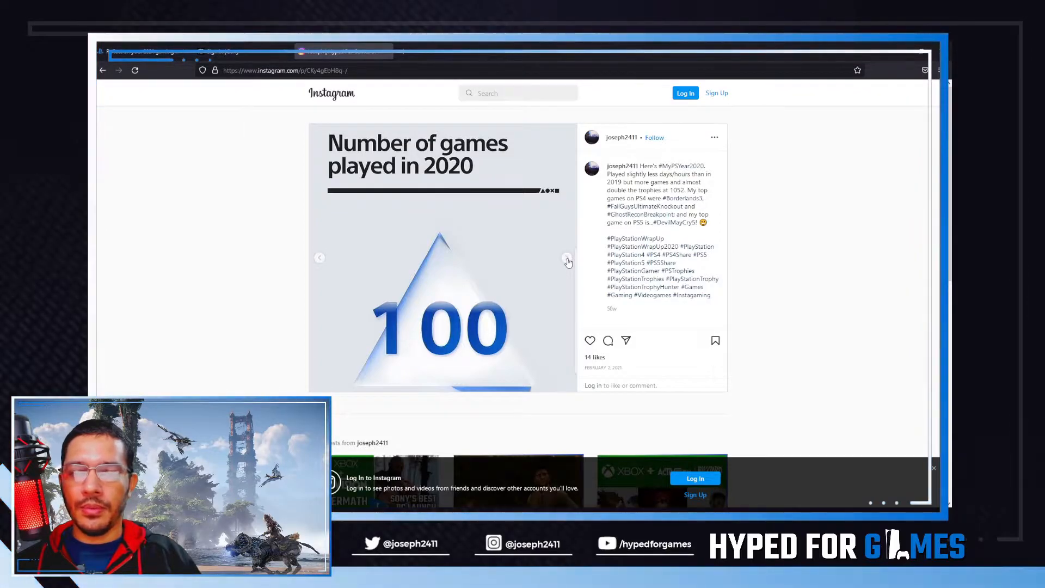
Page again through top games, hours and trophy slides to the Devil May Cry 5 slide
left_click(567, 261)
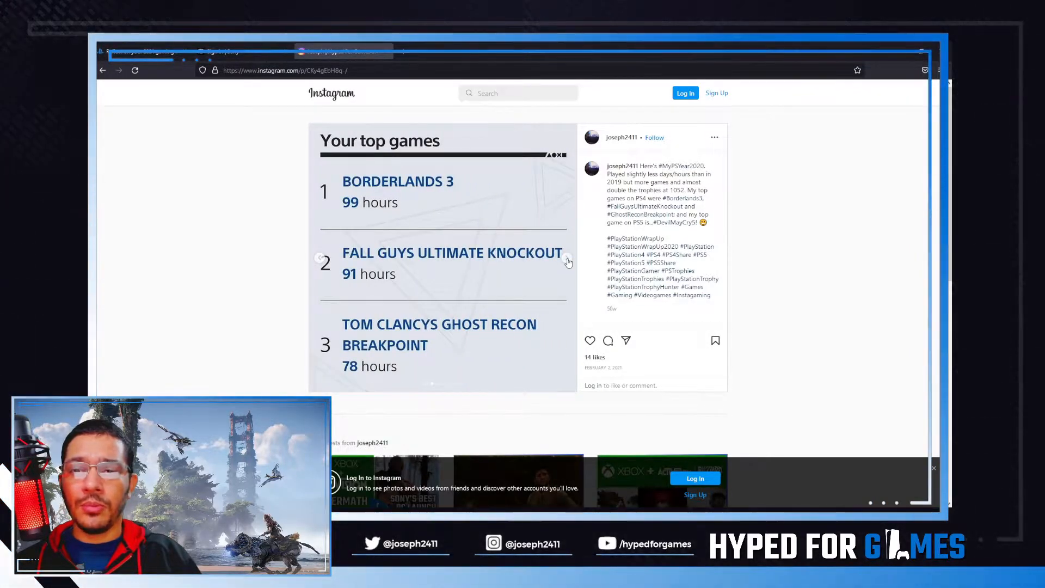
mouse_move(440, 214)
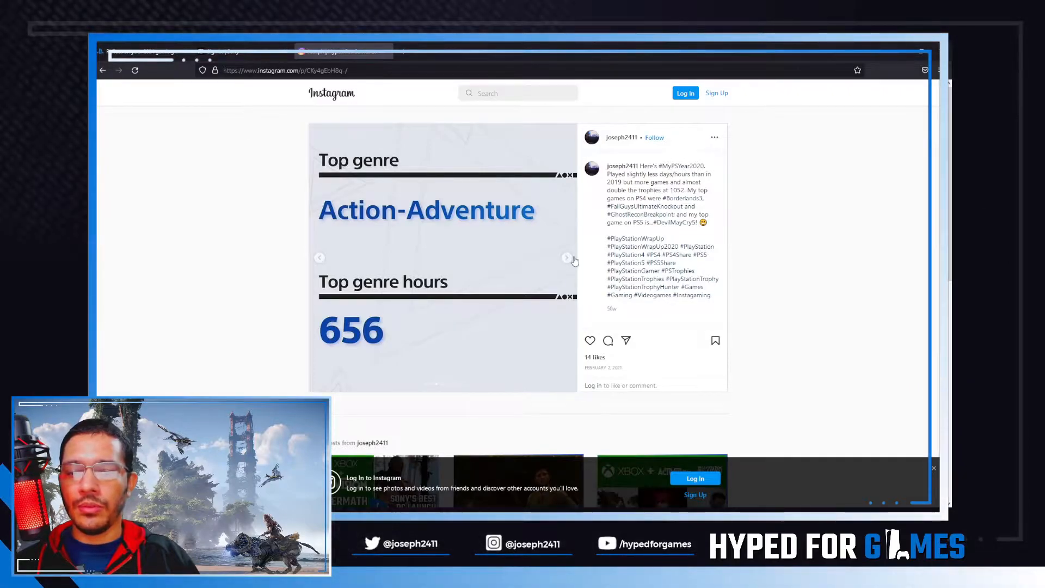
left_click(568, 258)
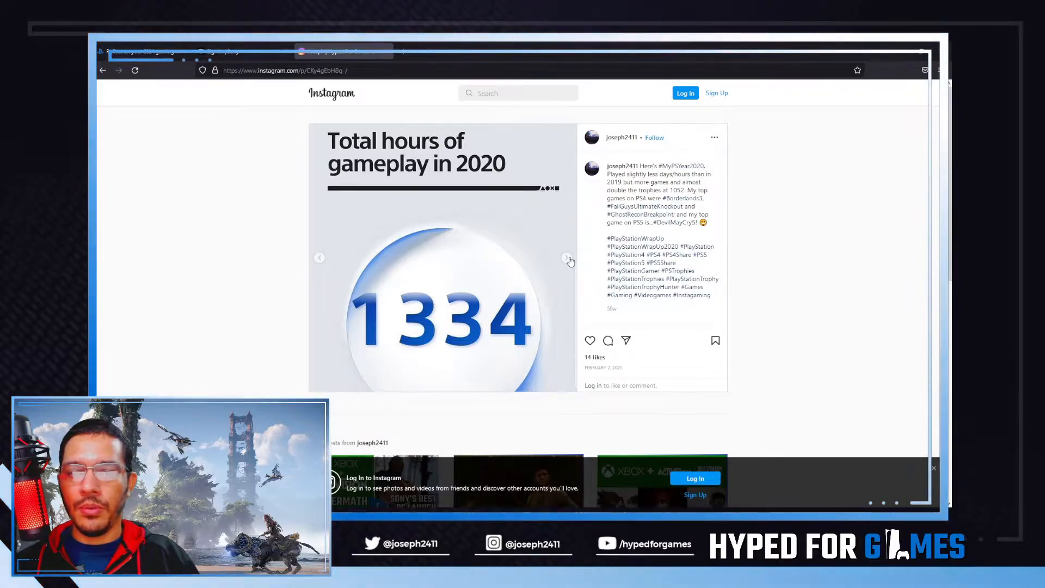
left_click(569, 259)
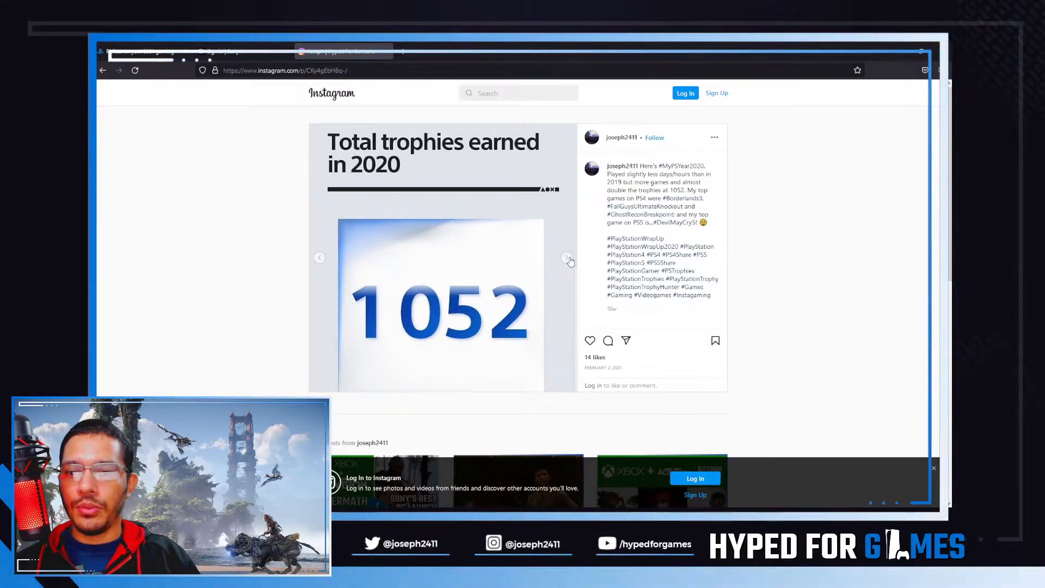
left_click(567, 258)
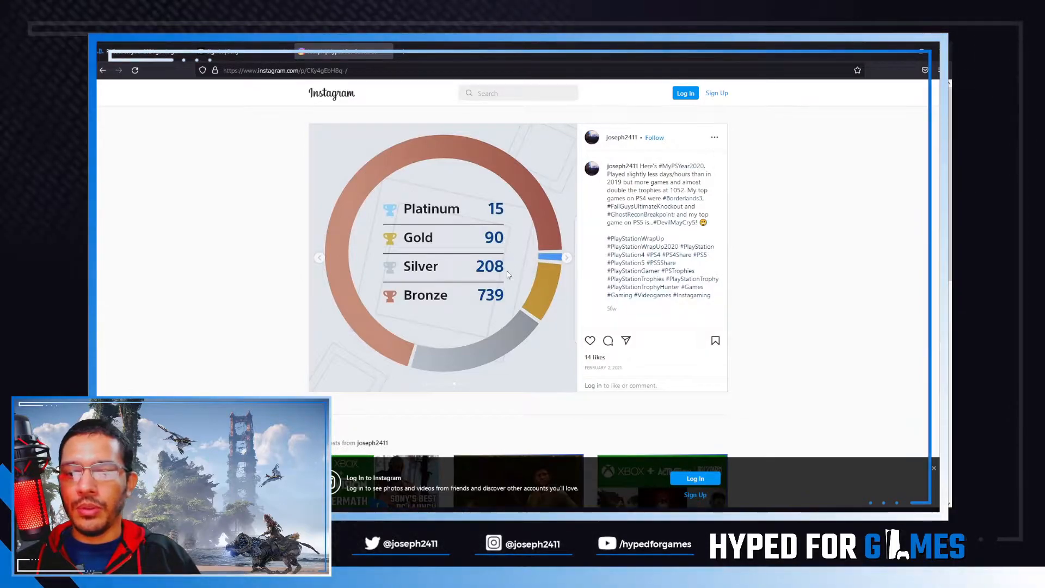
left_click(567, 258)
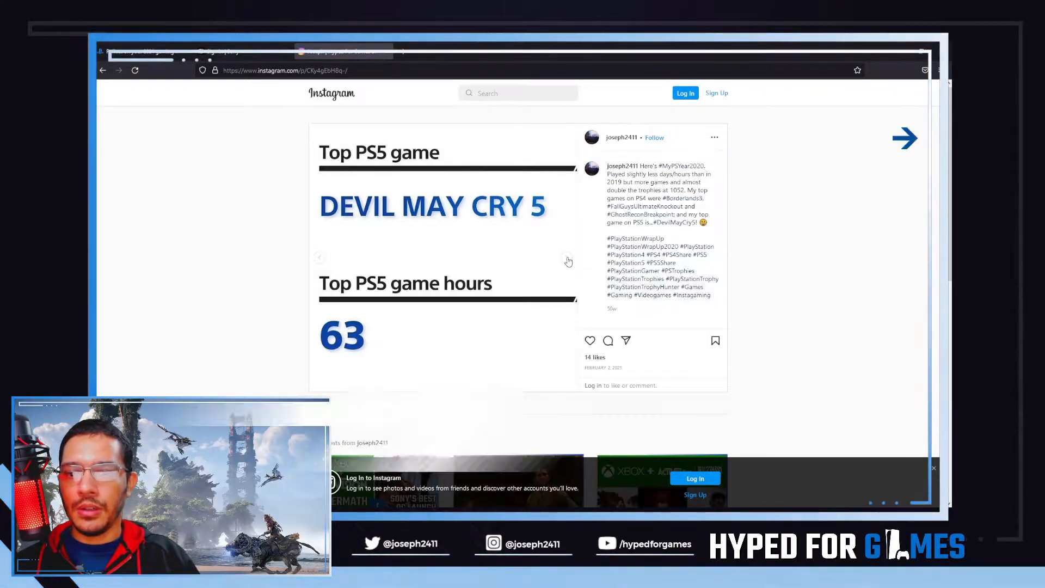
left_click(566, 257)
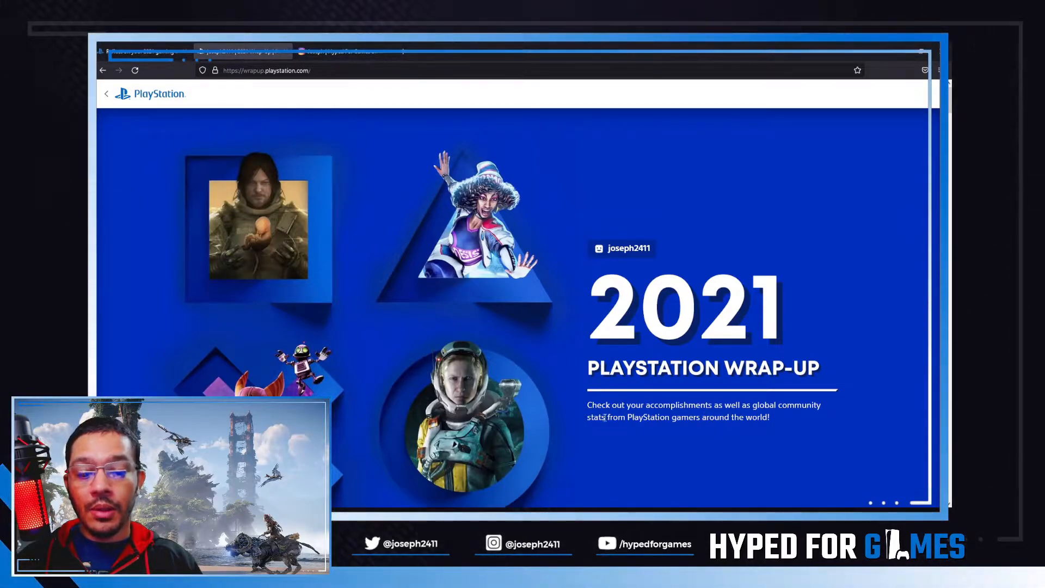
mouse_move(632, 396)
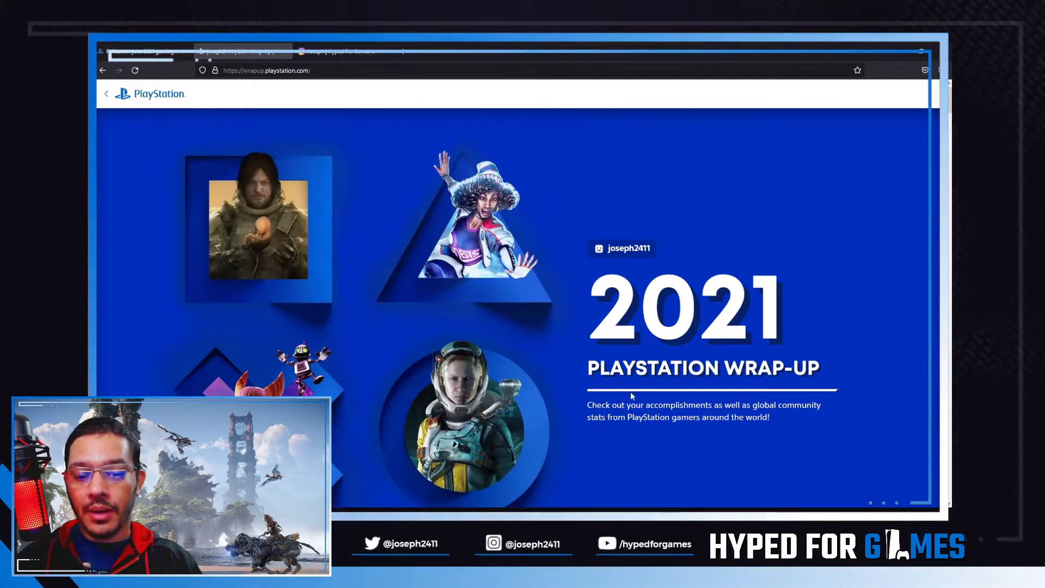
Move past the 2021 intro screen to the 1,401 total hours stat
scroll("down", 3)
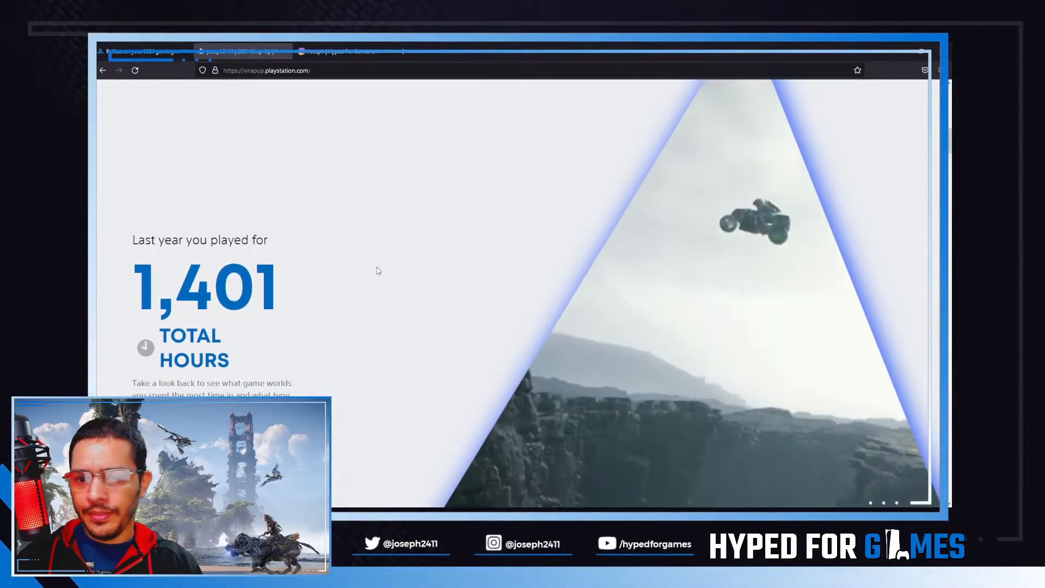
Scroll past the hours breakdown (421 PS5, 980 PS4) and Death Stranding stats to 55 games
scroll("down", 3)
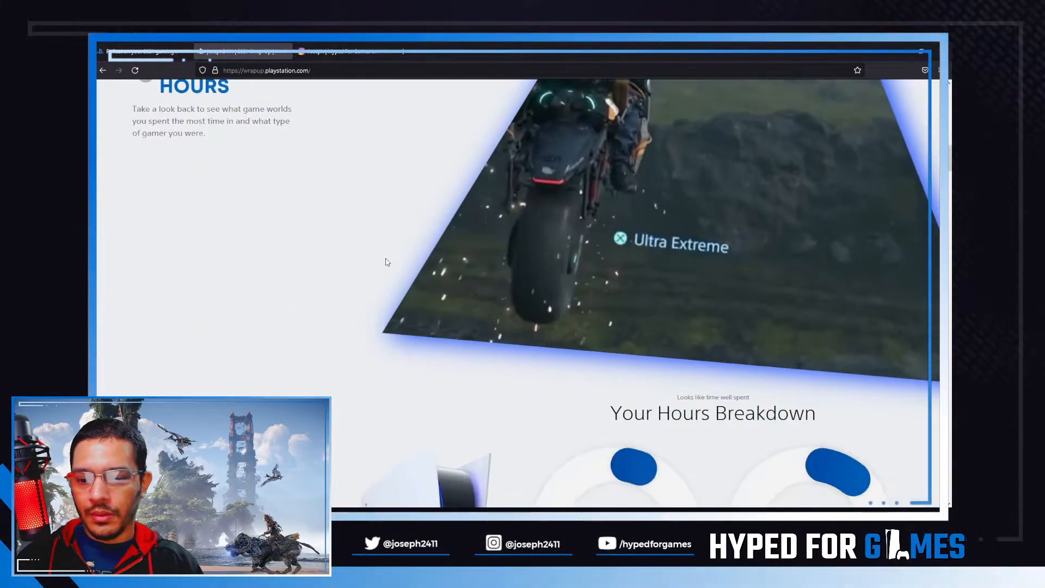
scroll("down", 3)
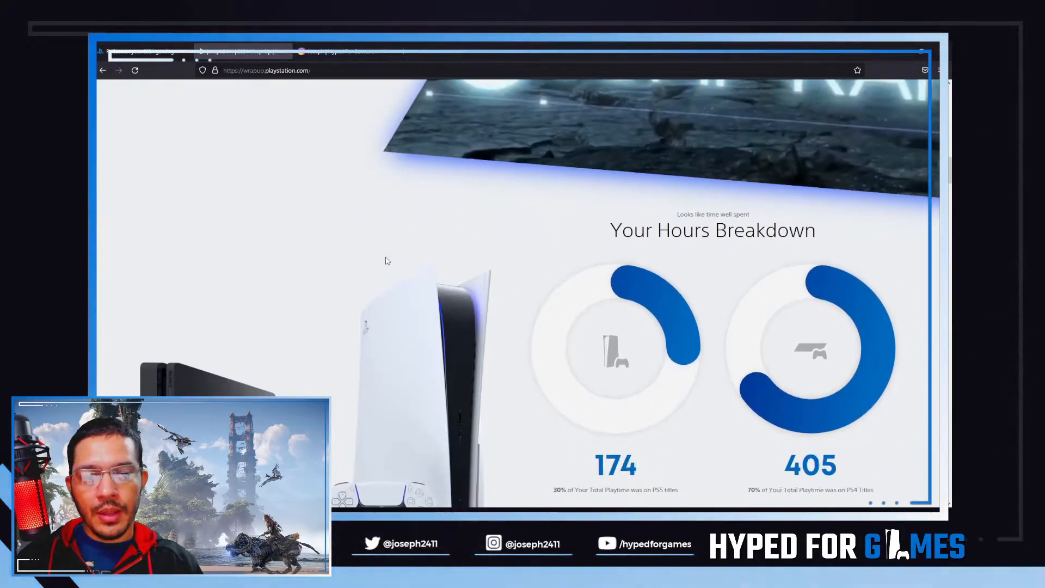
scroll("down", 3)
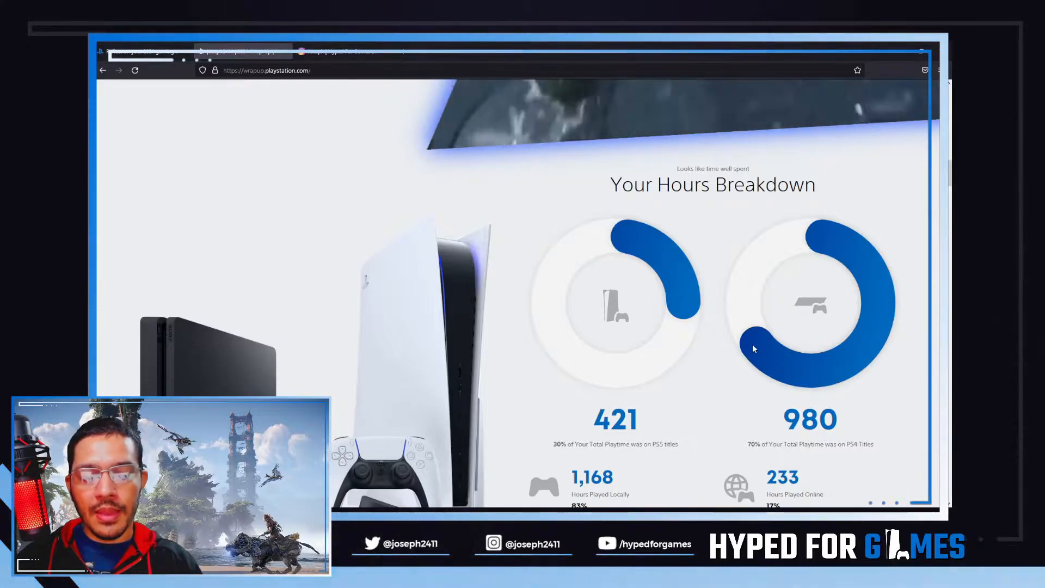
scroll("down", 3)
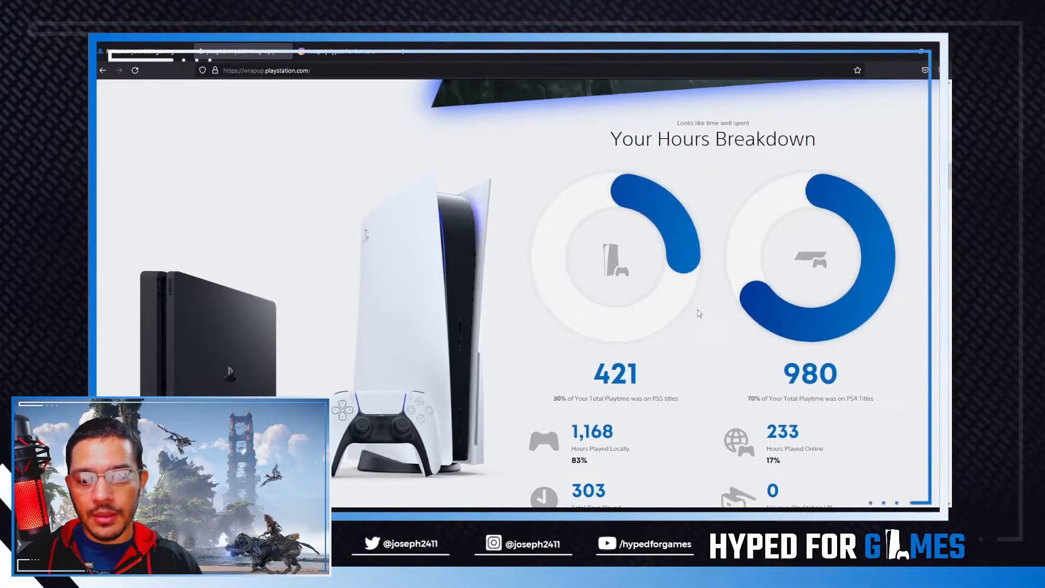
scroll("down", 3)
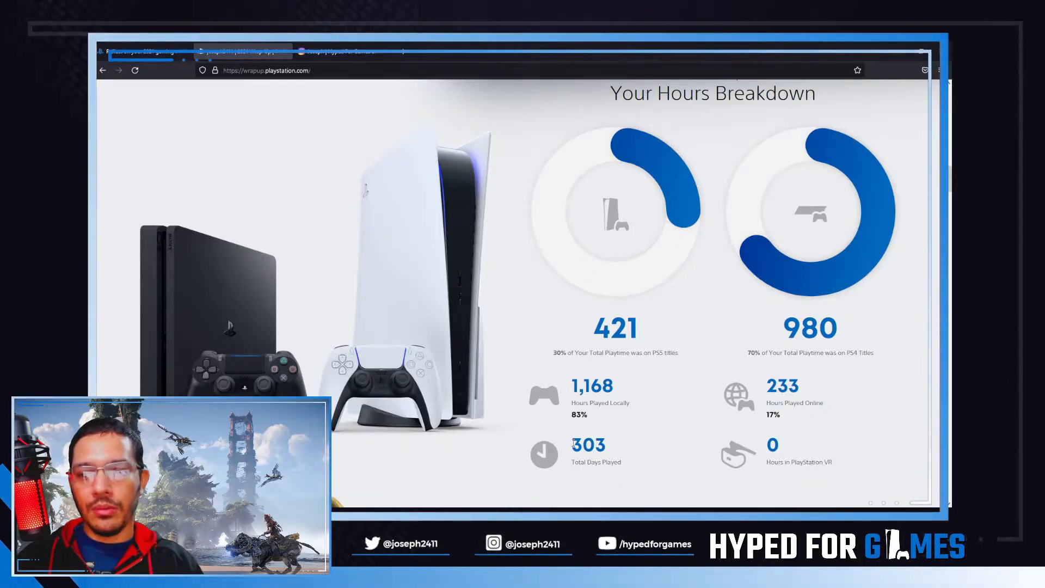
mouse_move(614, 447)
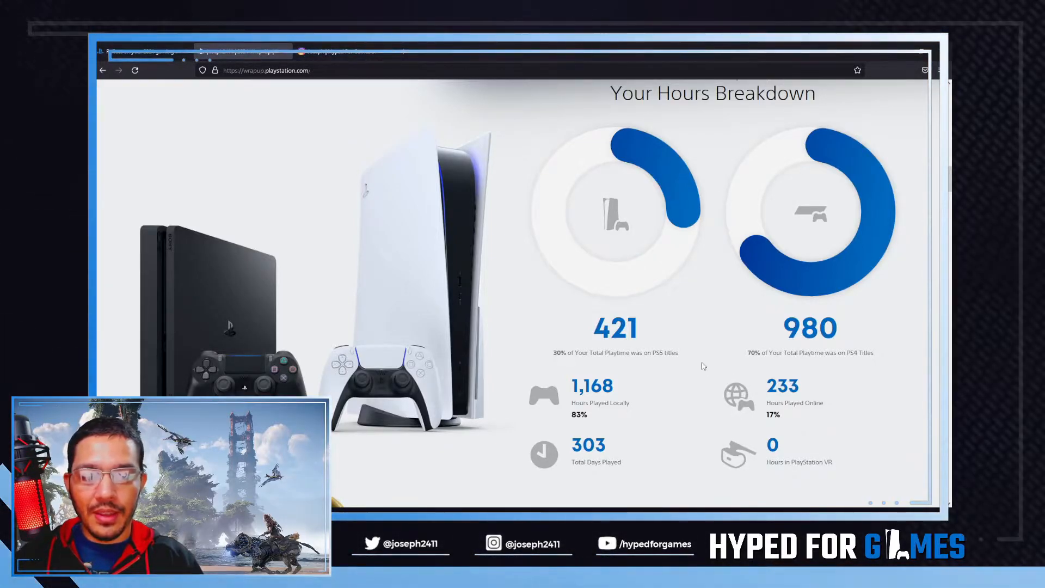
scroll("down", 3)
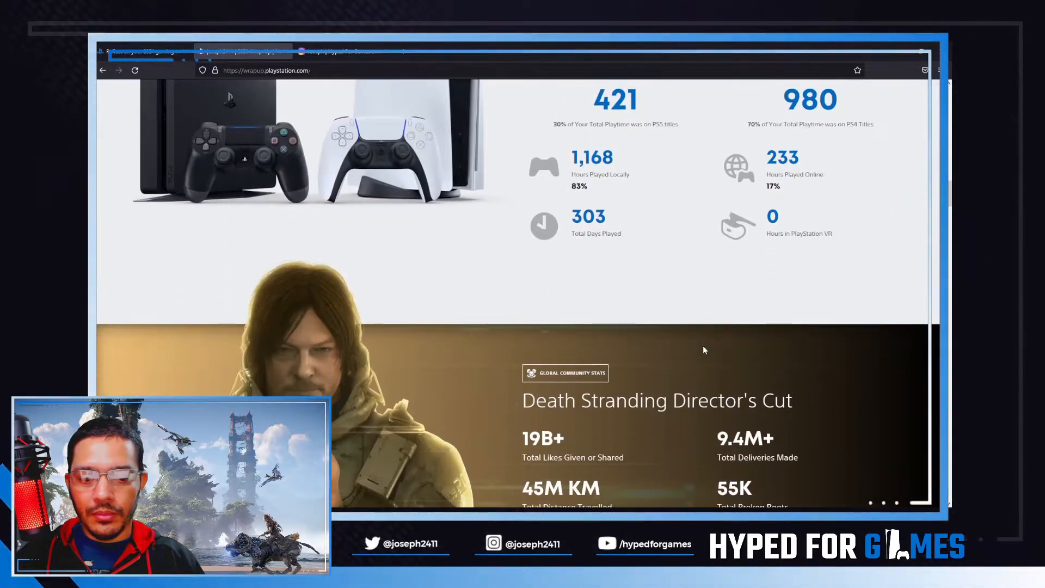
scroll("down", 3)
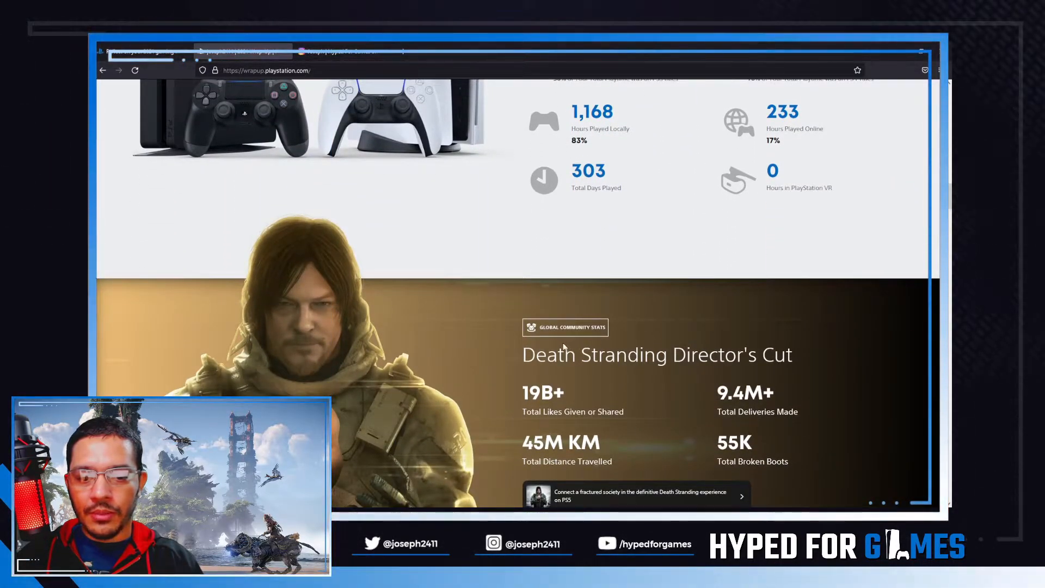
scroll("down", 3)
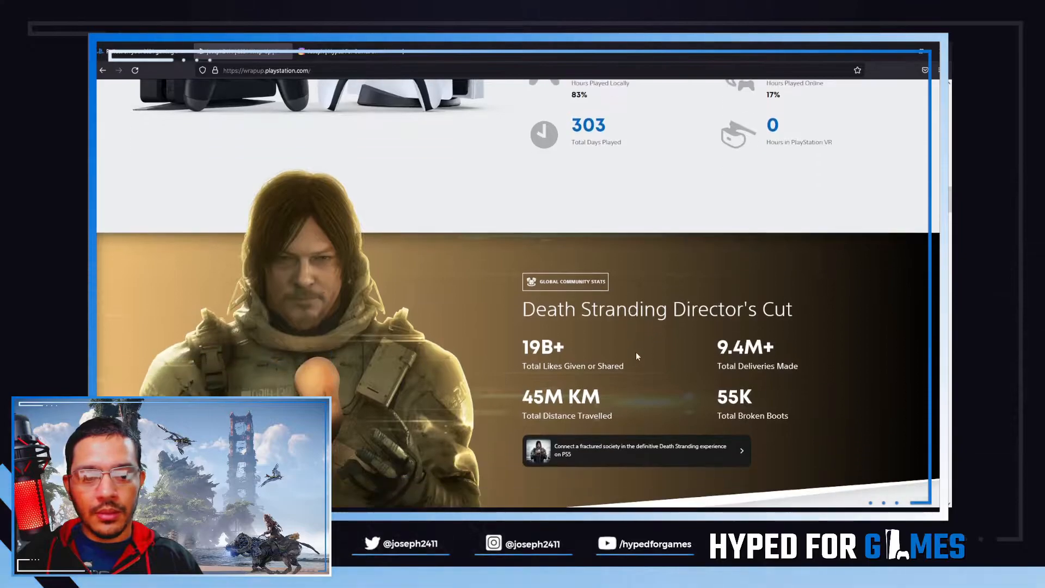
scroll("down", 3)
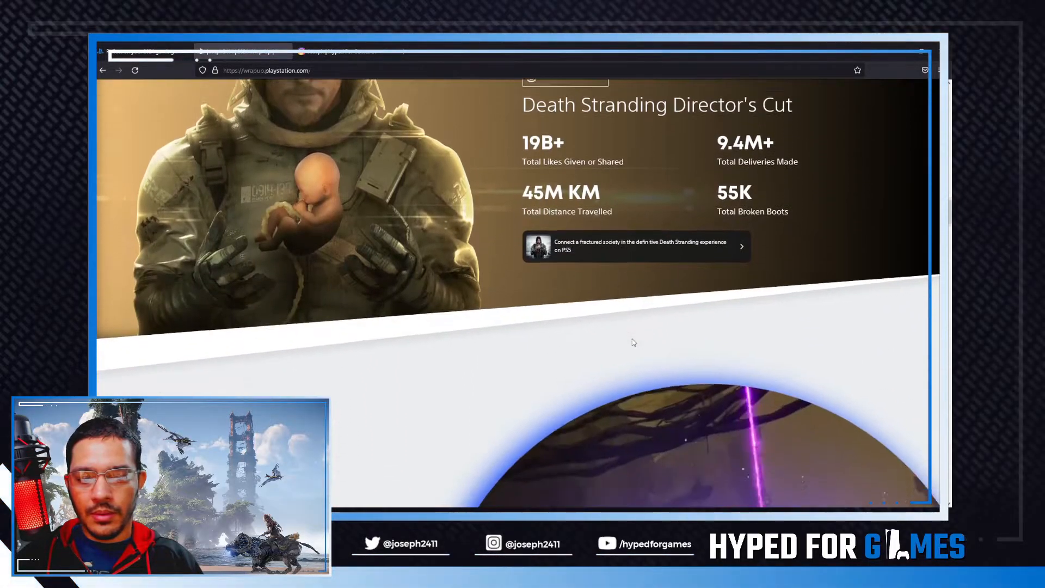
scroll("down", 3)
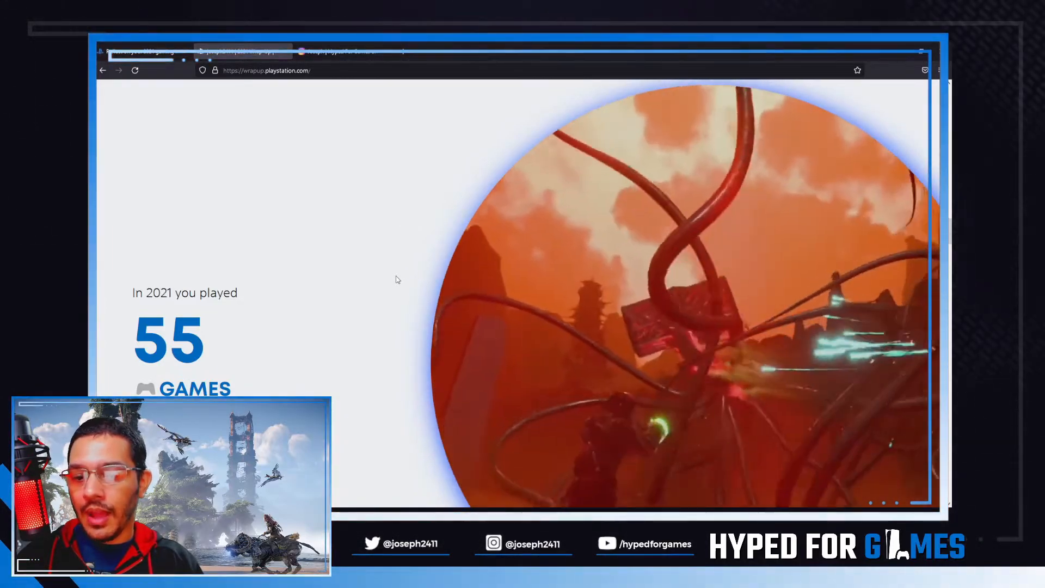
Scroll to the top five games list, with The Division 2 leading at 298 hours
scroll("down", 3)
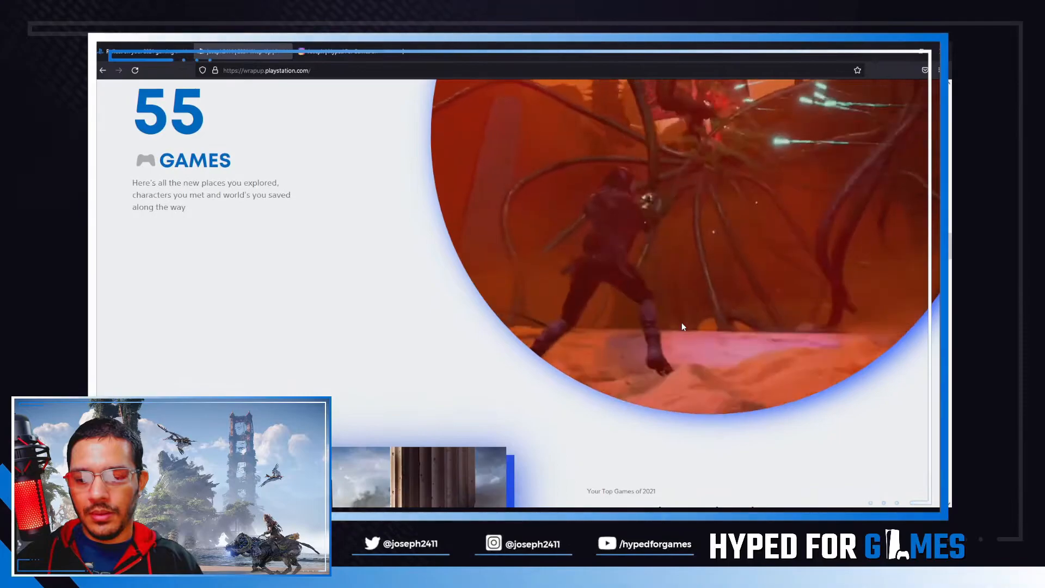
scroll("down", 3)
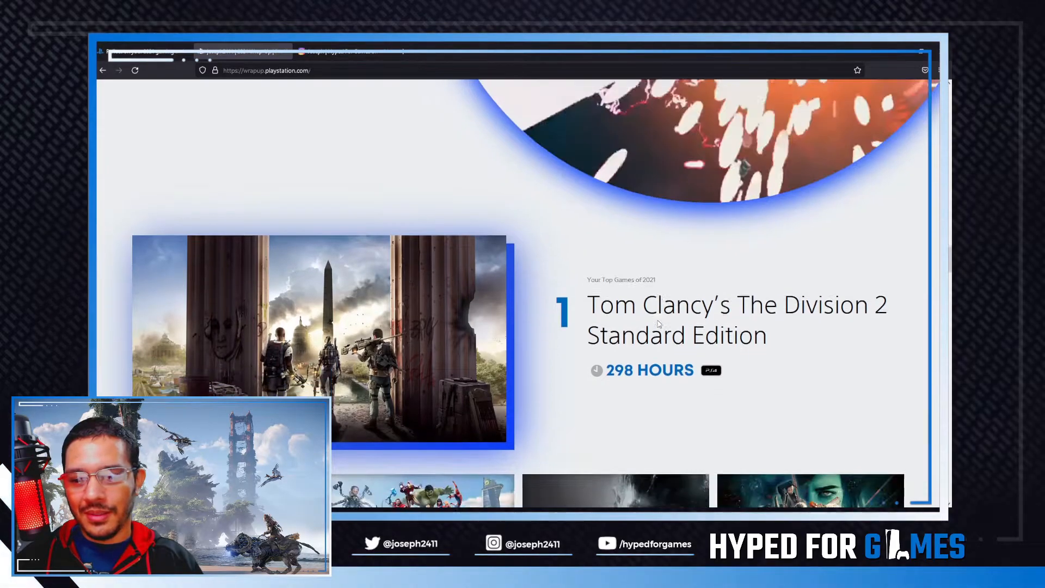
scroll("down", 3)
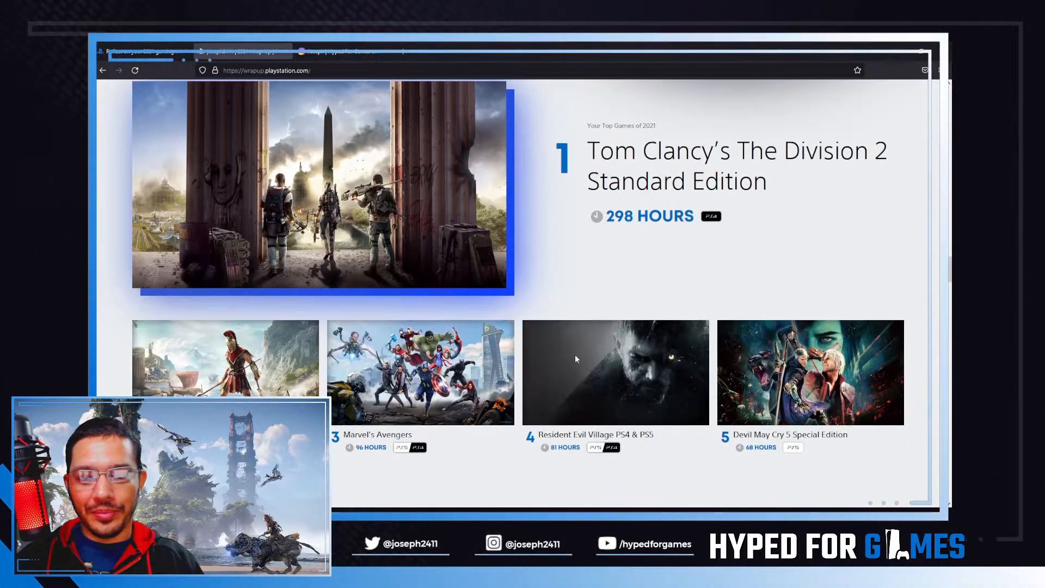
scroll("down", 3)
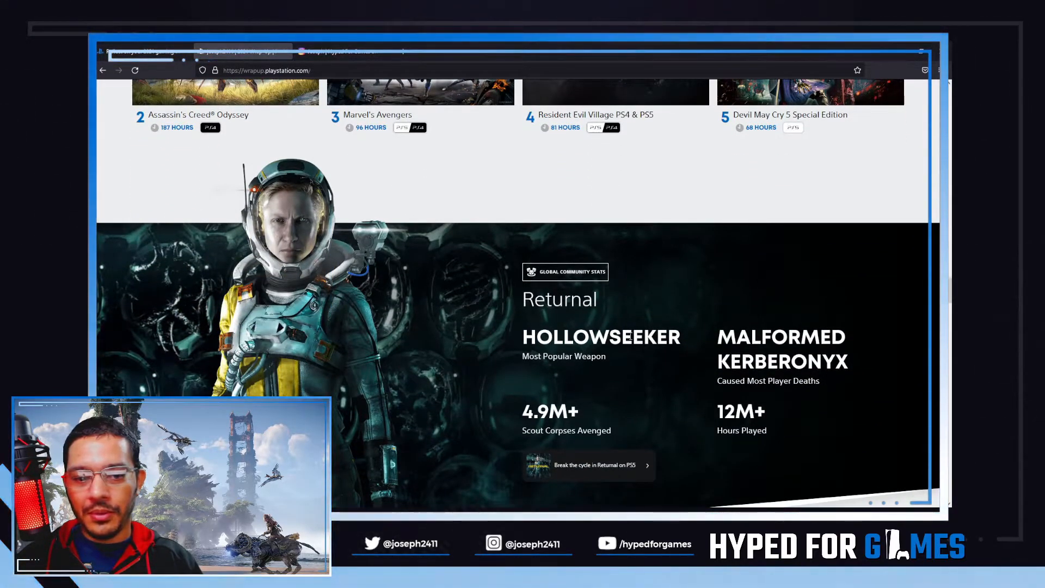
Highlight the HOLLOWSEEKER weapon name in Returnal community stats and scroll further down
left_click_drag(524, 337, 630, 336)
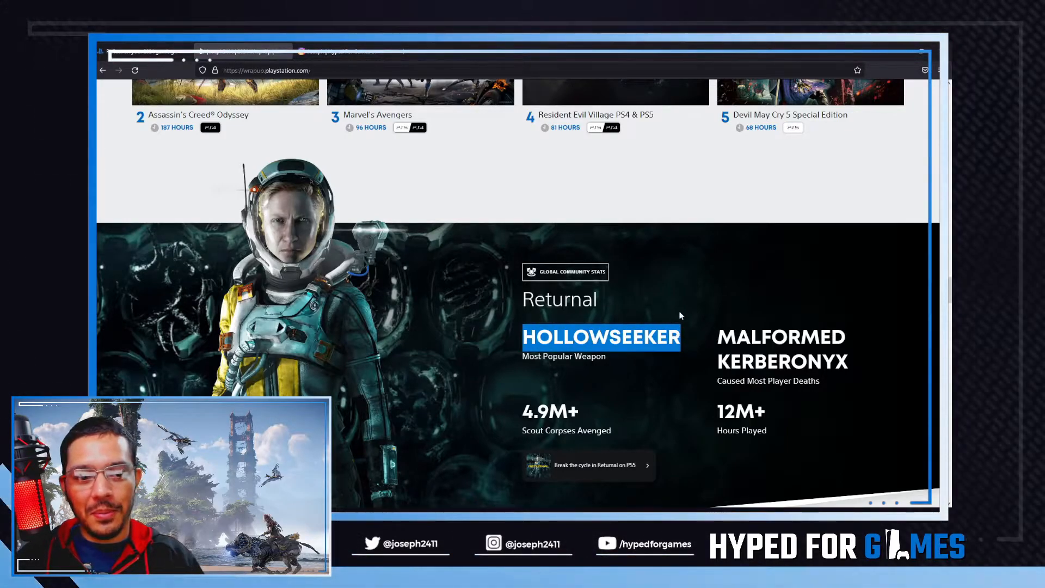
scroll("down", 3)
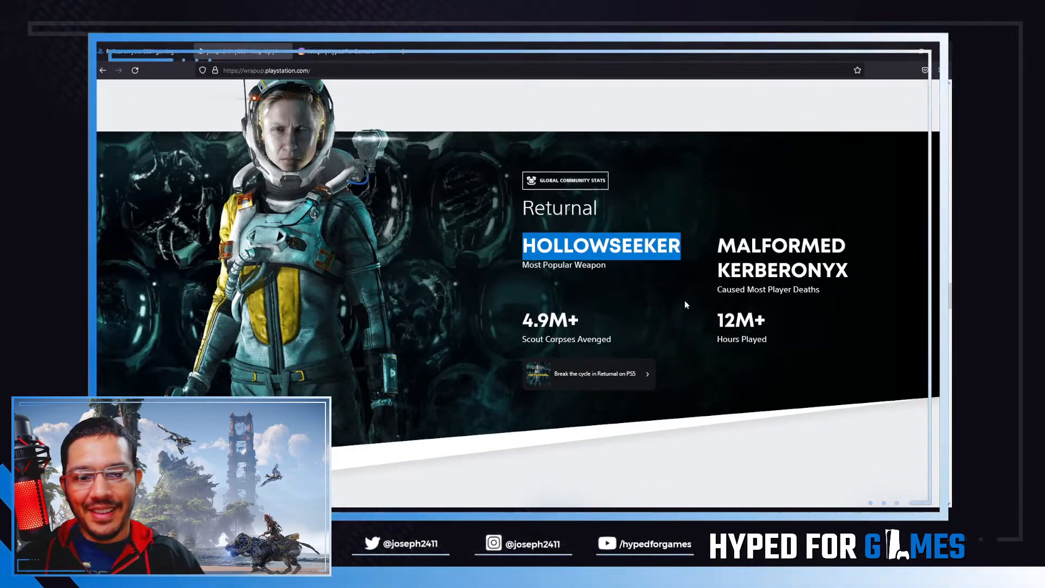
scroll("down", 3)
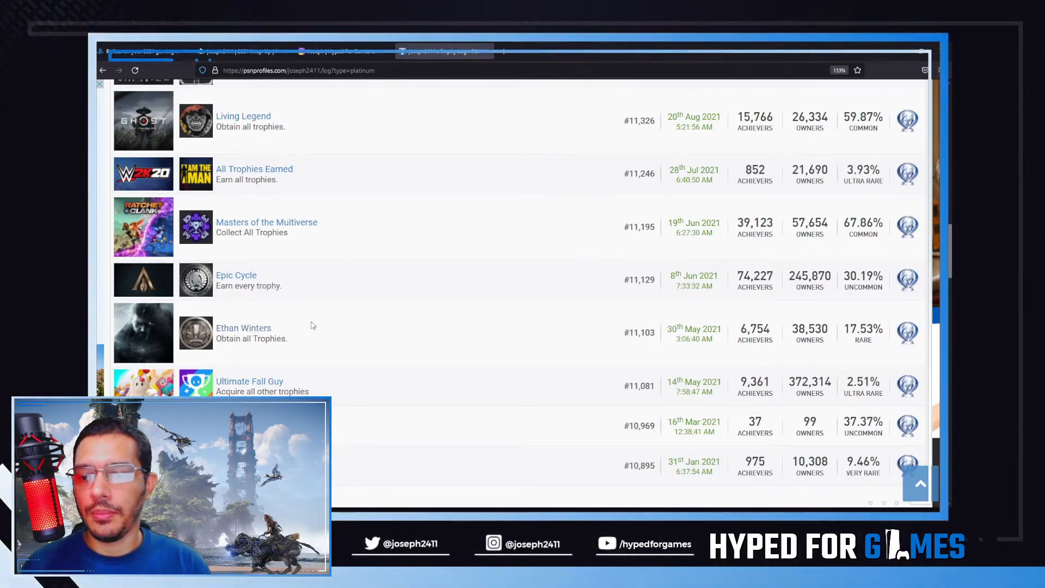
Scroll the PSNProfiles platinum log back to the top, showing 136 trophies newest first
scroll("up", 3)
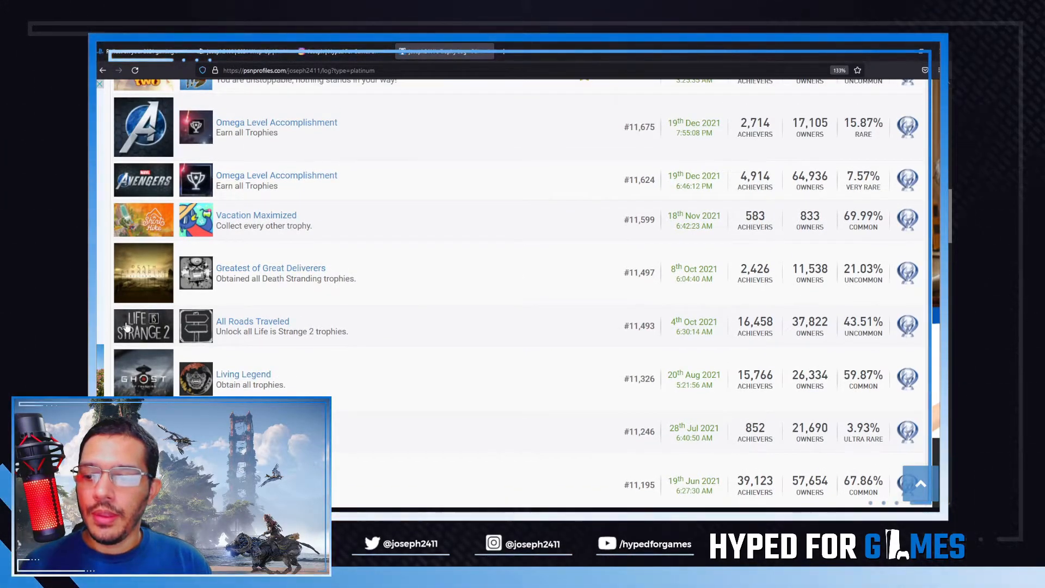
scroll("up", 3)
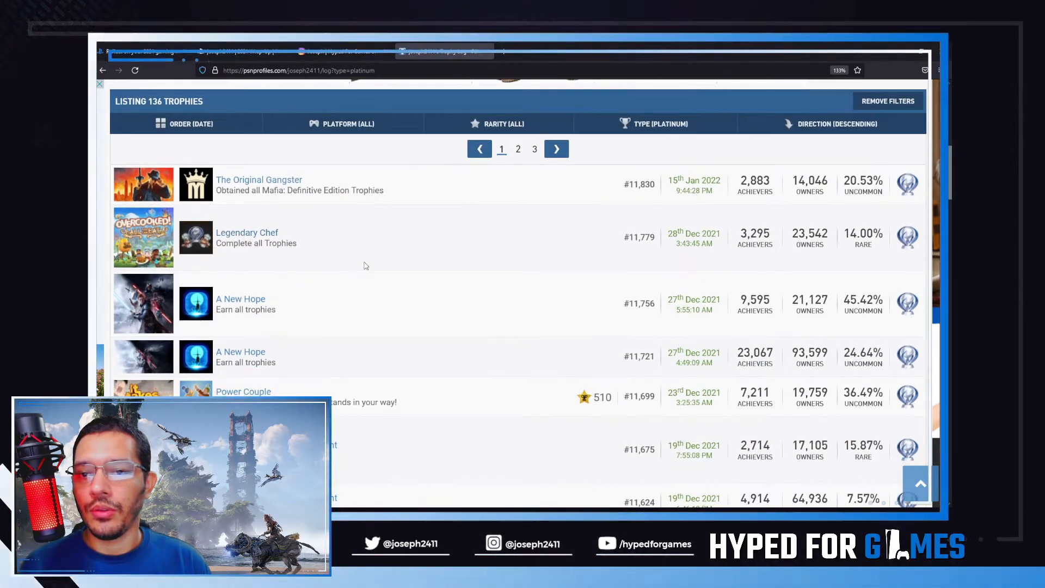
scroll("down", 3)
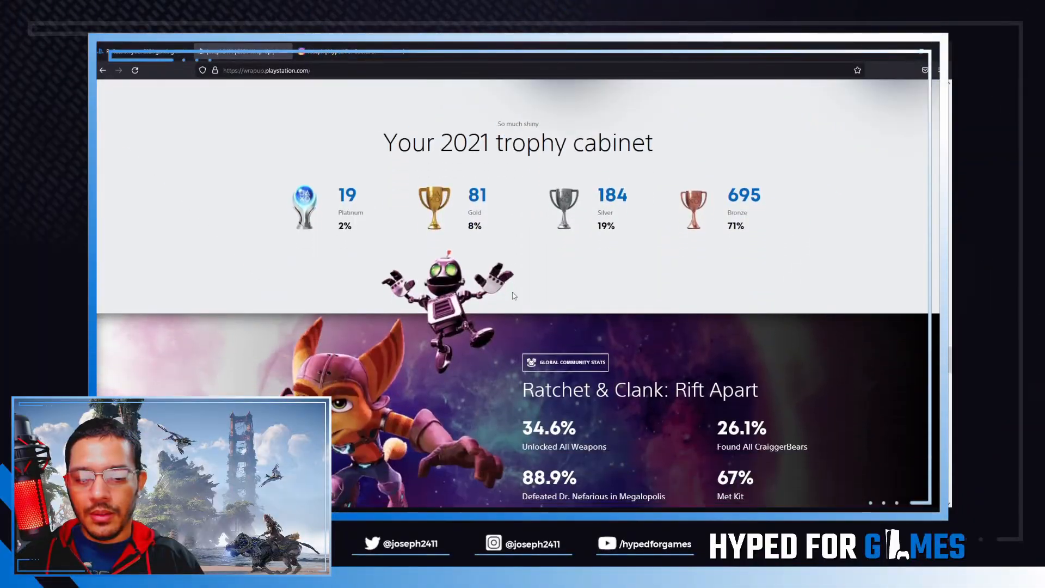
Scroll through the trophy cabinet and 32 PS Plus games to Destruction AllStars stats
scroll("down", 3)
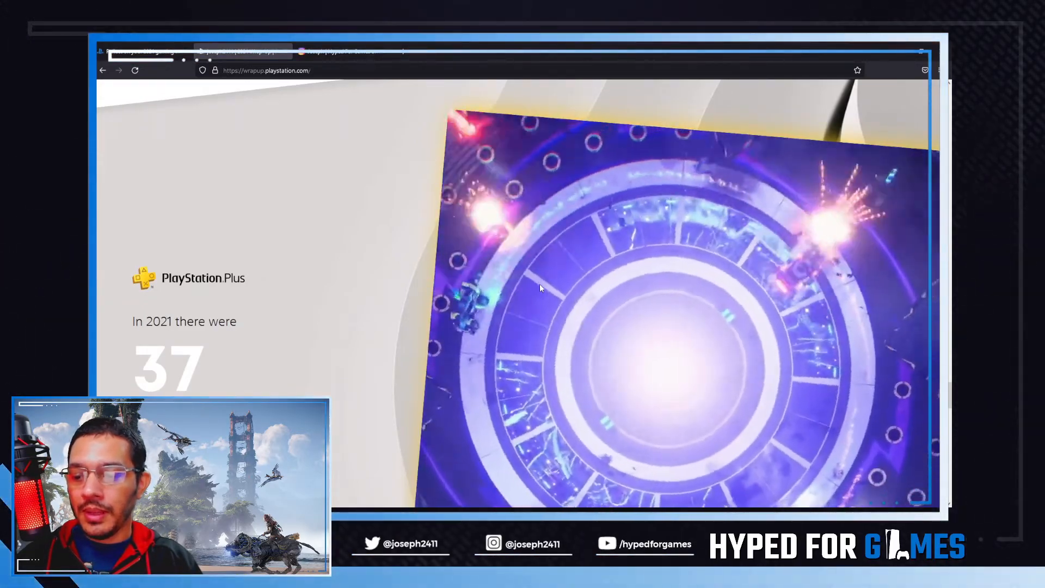
scroll("down", 3)
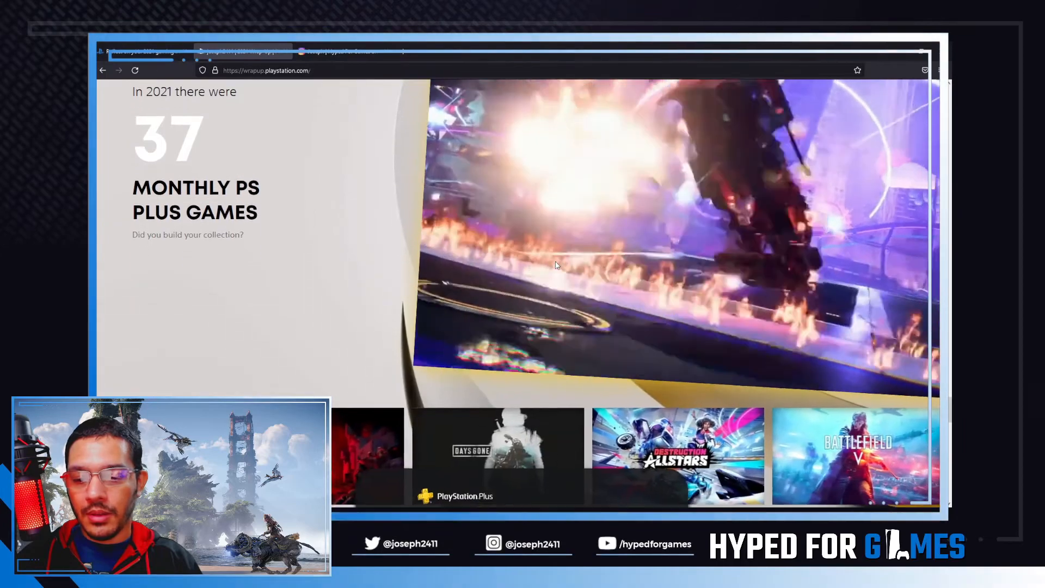
scroll("down", 3)
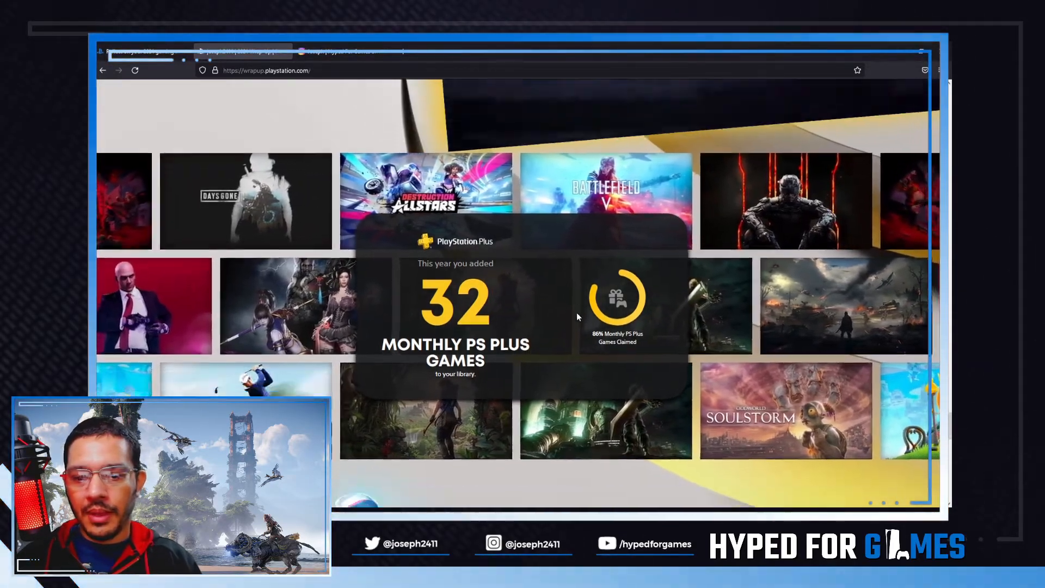
scroll("down", 3)
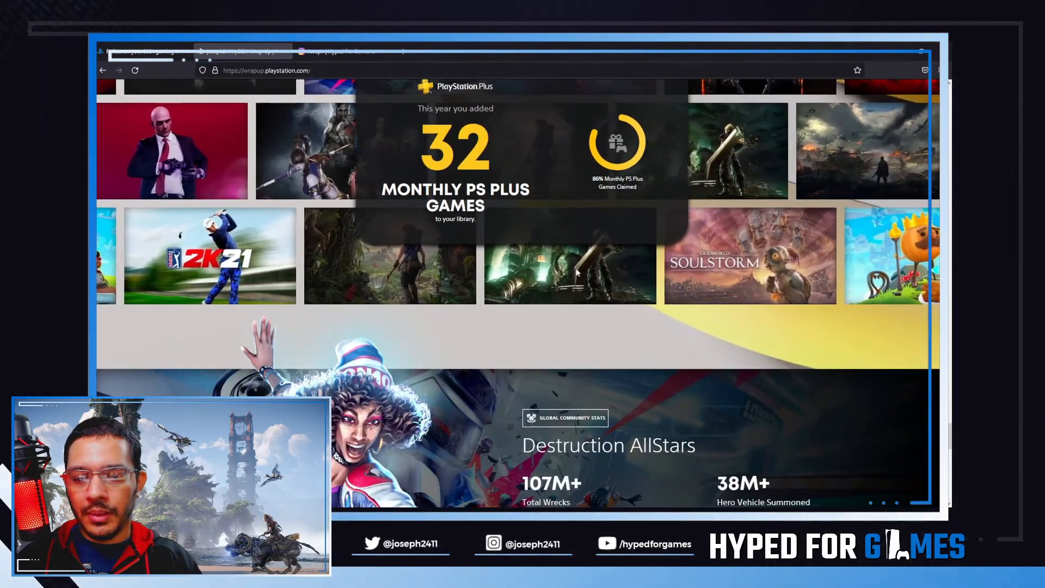
scroll("down", 3)
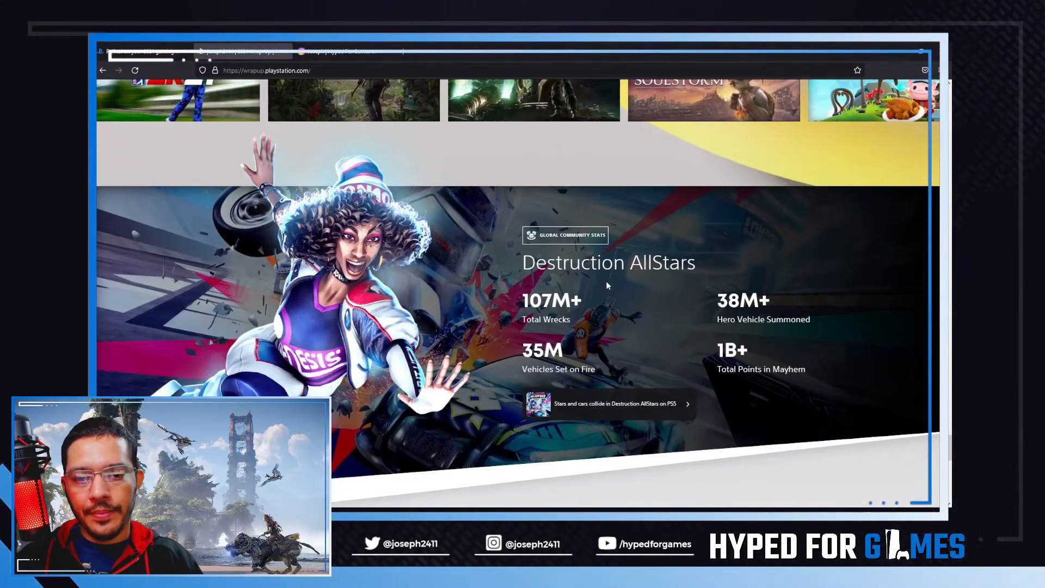
scroll("down", 3)
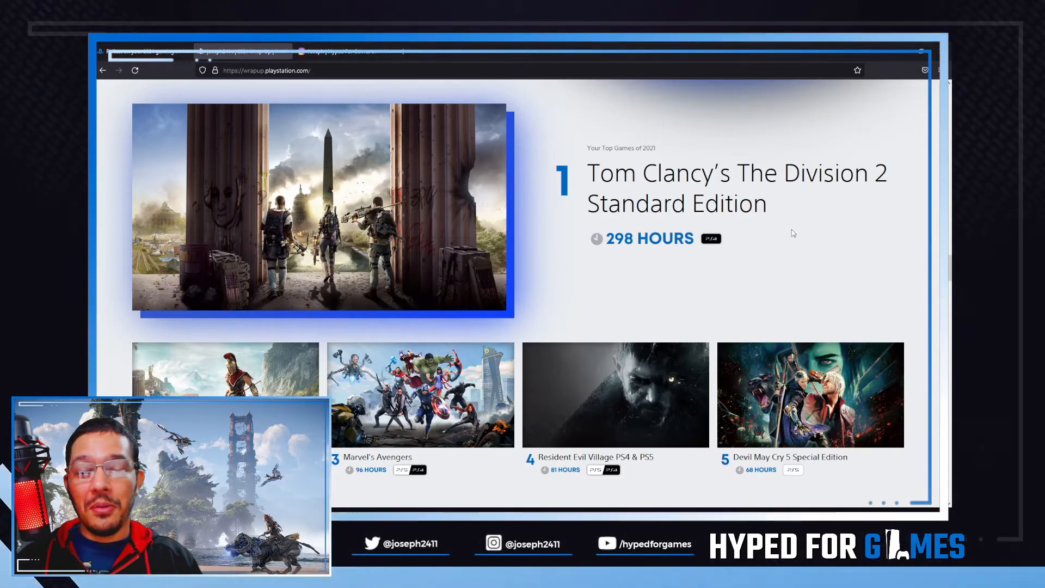
mouse_move(784, 215)
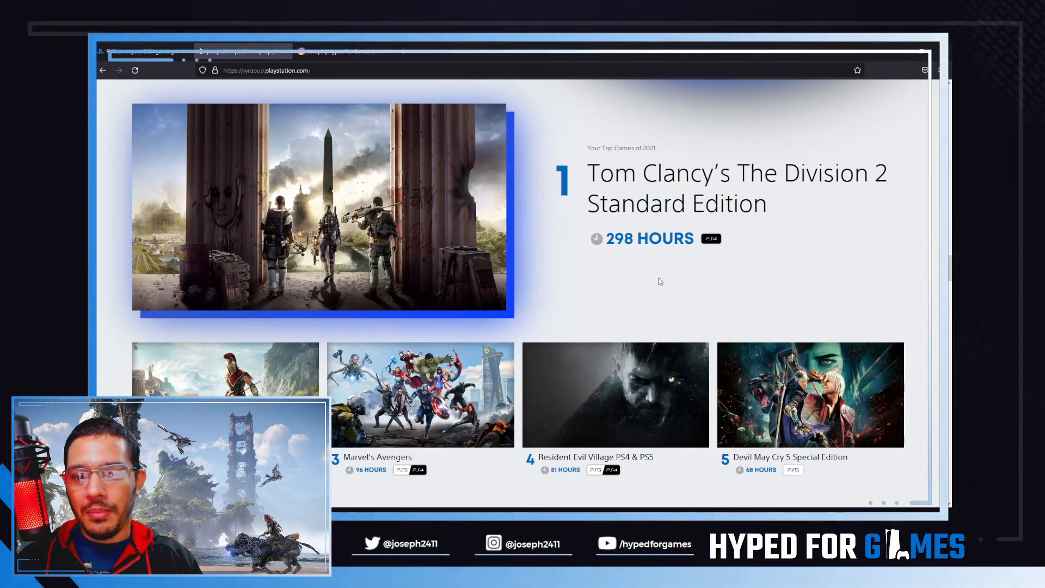
mouse_move(638, 347)
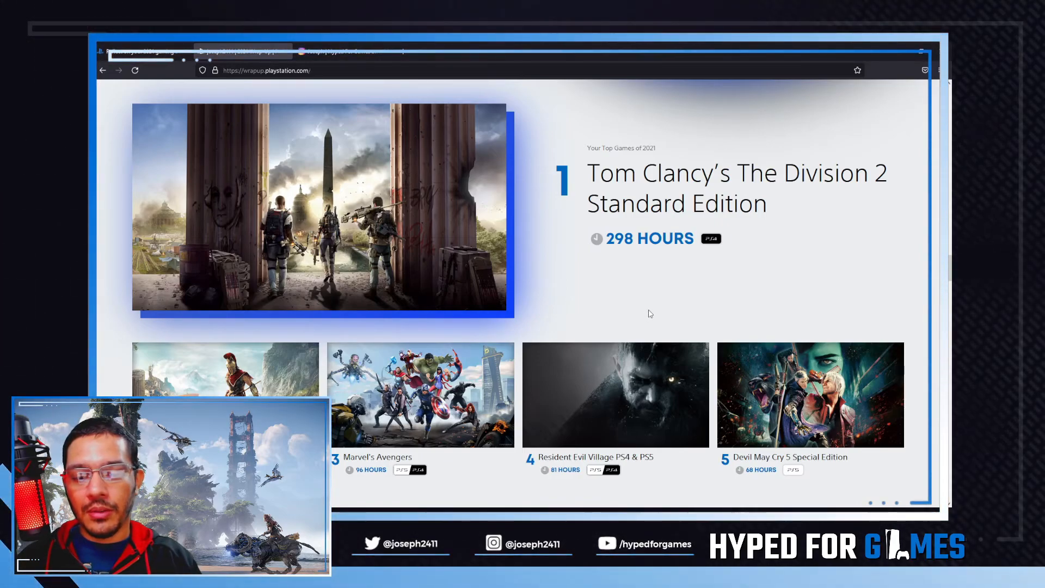
mouse_move(678, 309)
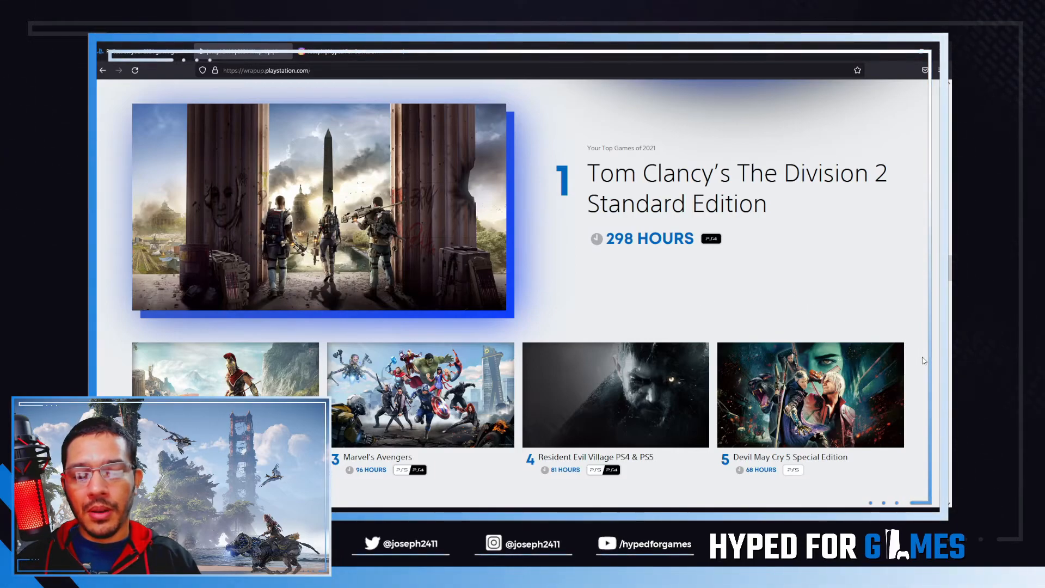
mouse_move(861, 300)
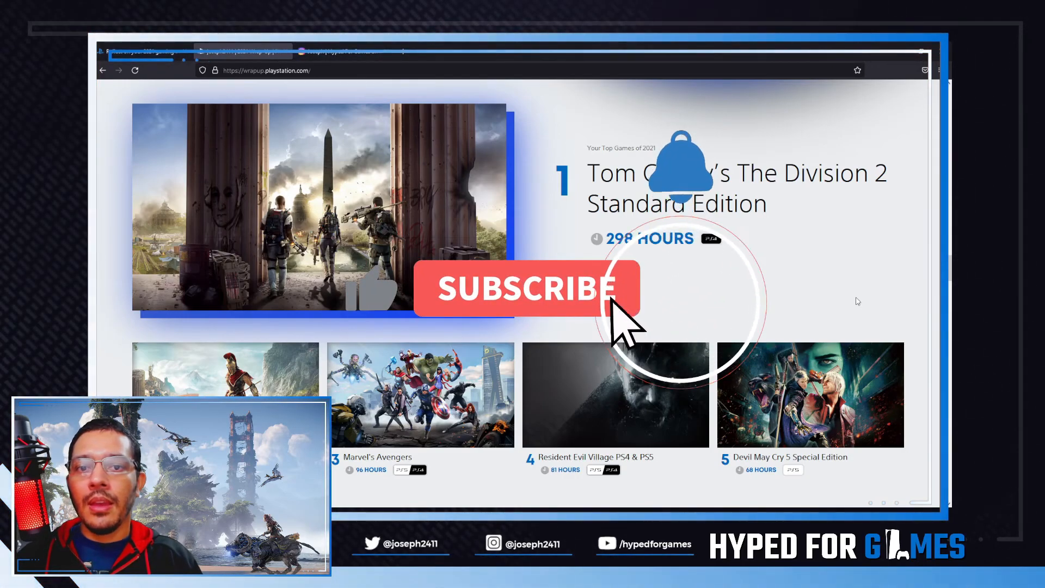
Keep the top five games list, led by The Division 2 at 298 hours, on screen
left_click(526, 288)
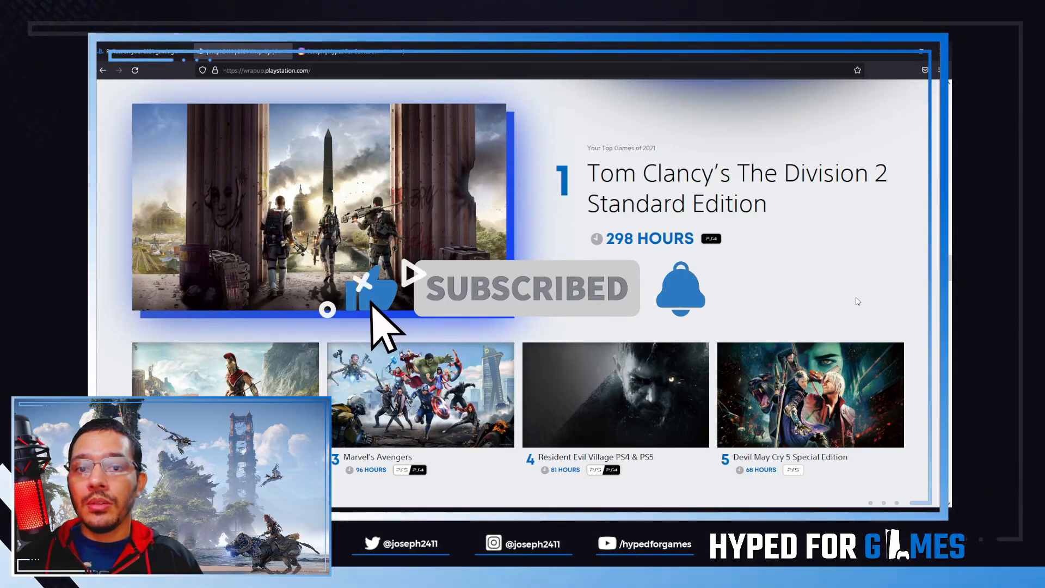